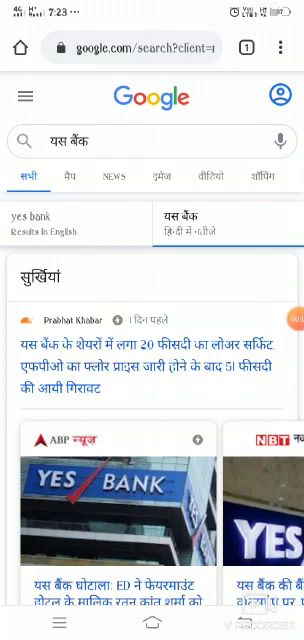
Search for the akallearning site from the Chrome address bar and open it
left_click(150, 47)
type("akalle")
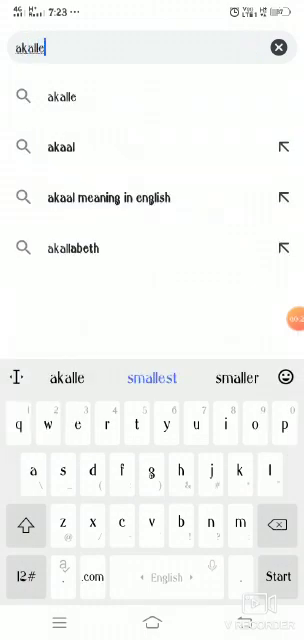
type("arning.in/alms/")
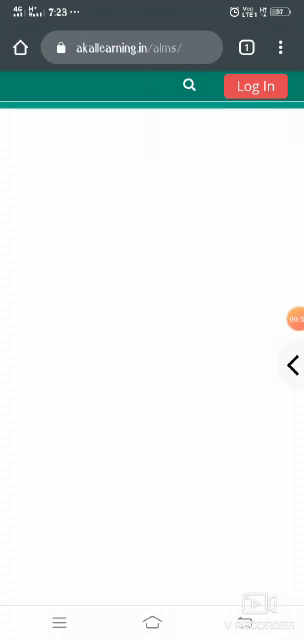
Log in to Akal Learning with username 'sushi' and the password
left_click(258, 86)
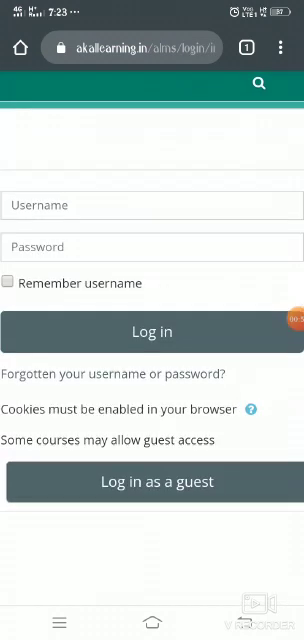
left_click(152, 205)
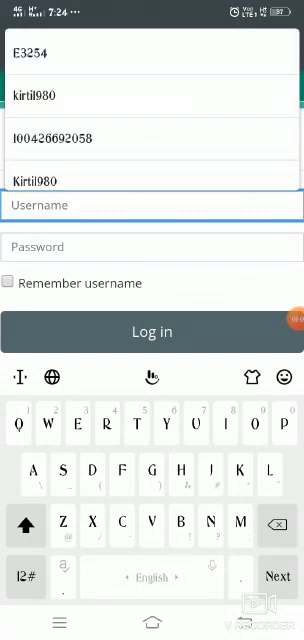
left_click(26, 527)
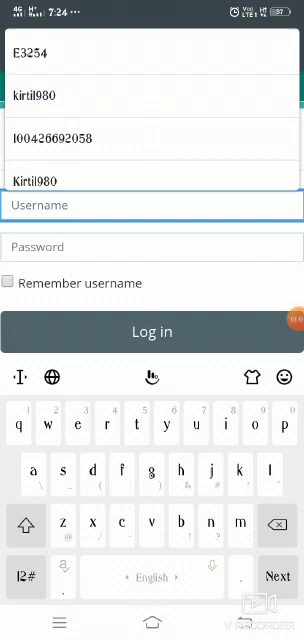
type("sushil")
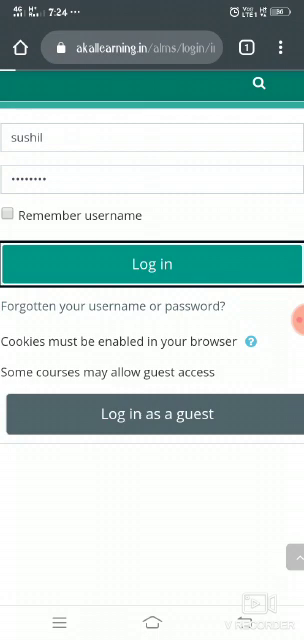
left_click(152, 264)
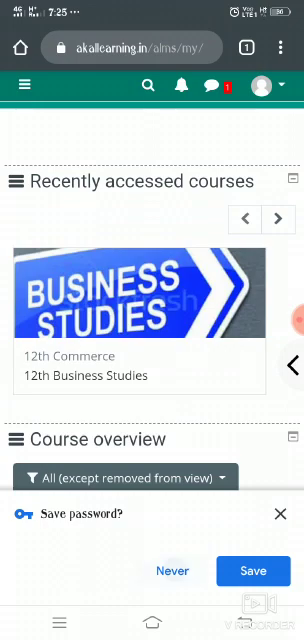
Dismiss the save-password prompt and open 12th Economics from My Courses
left_click(279, 513)
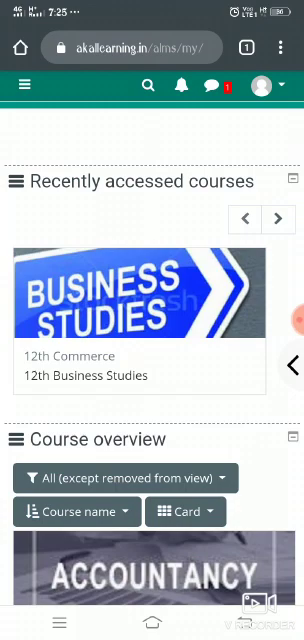
left_click(28, 84)
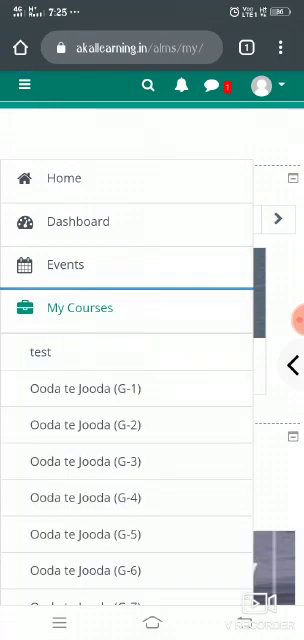
scroll("down", 3)
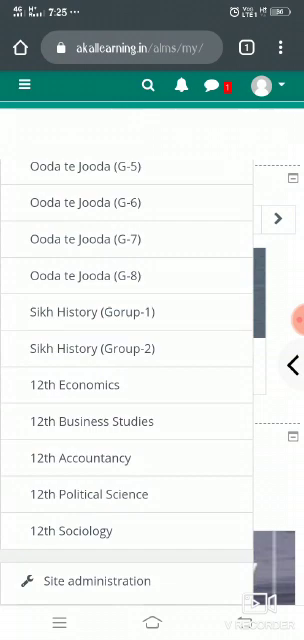
left_click(74, 385)
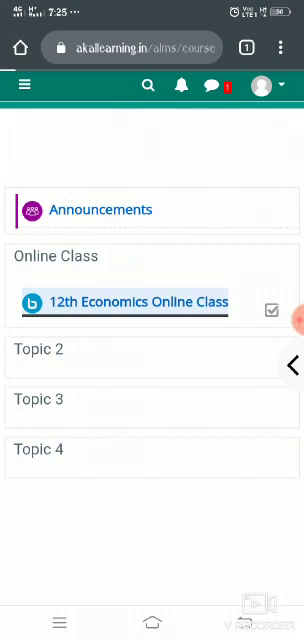
Open the 12th Economics Online Class activity and join the BigBlueButton session
left_click(137, 301)
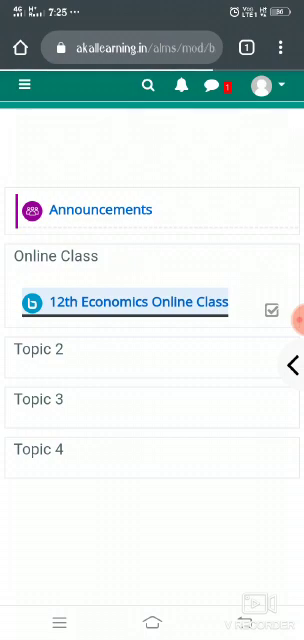
left_click(135, 301)
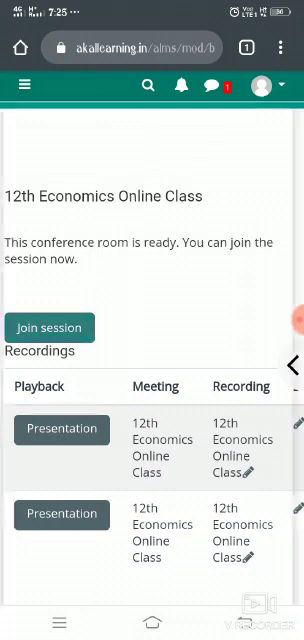
left_click(50, 327)
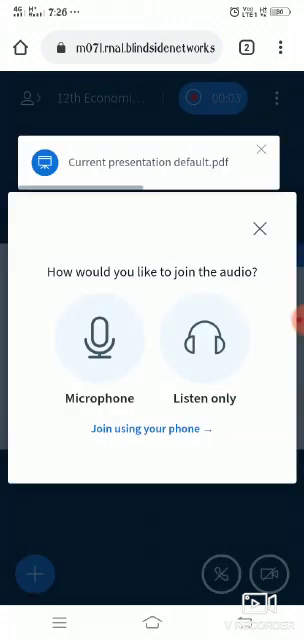
Join audio with microphone, allow microphone permission, and advance the presentation to slide 2
left_click(98, 342)
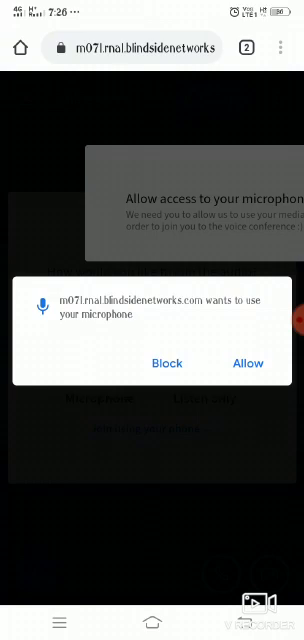
left_click(247, 362)
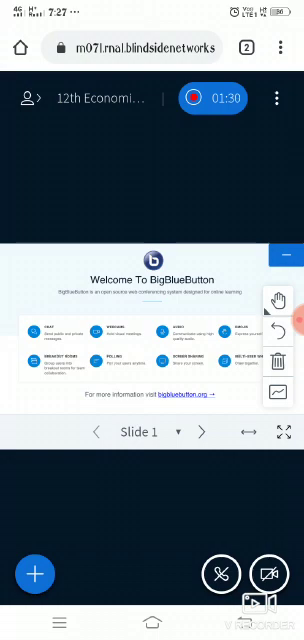
left_click(199, 430)
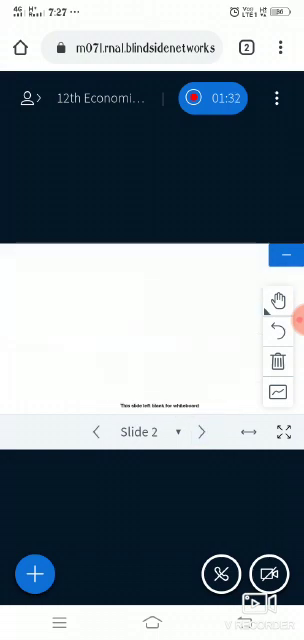